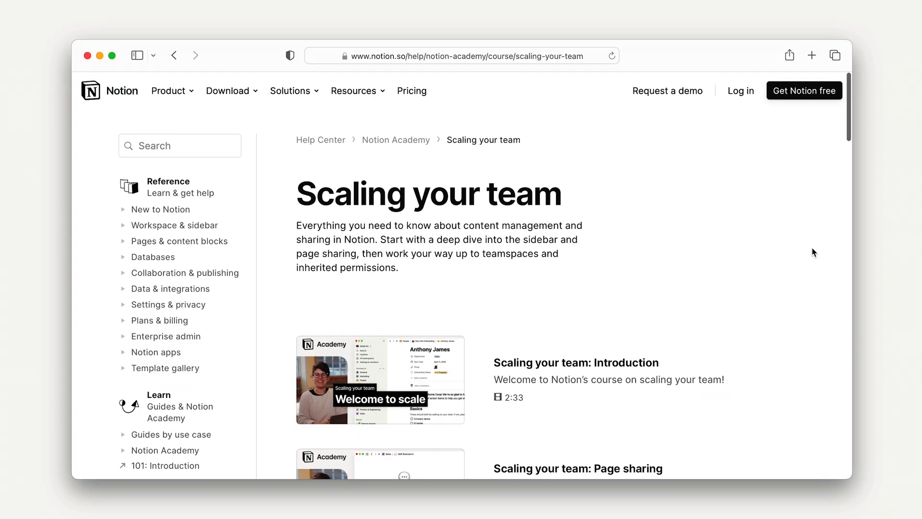
Browse to the Marketing Home page and collapse the Product teamspace's pages.
{"action": "scroll", "scroll_direction": "down", "scroll_amount": 3}
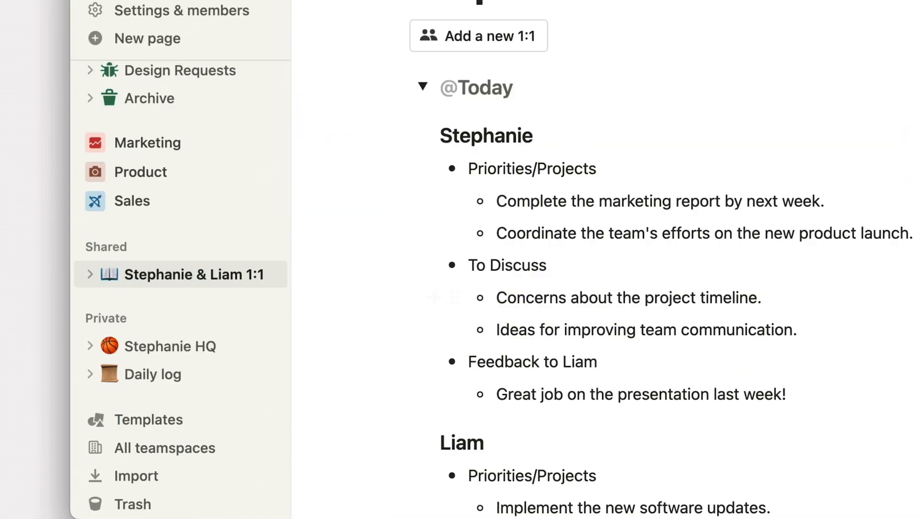
{"action": "left_click", "coordinate": [170, 346]}
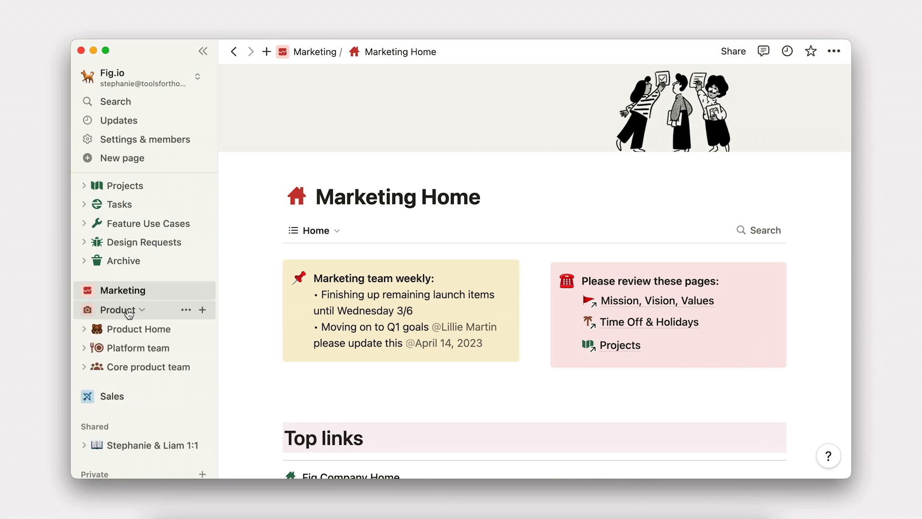
{"action": "left_click", "coordinate": [142, 310]}
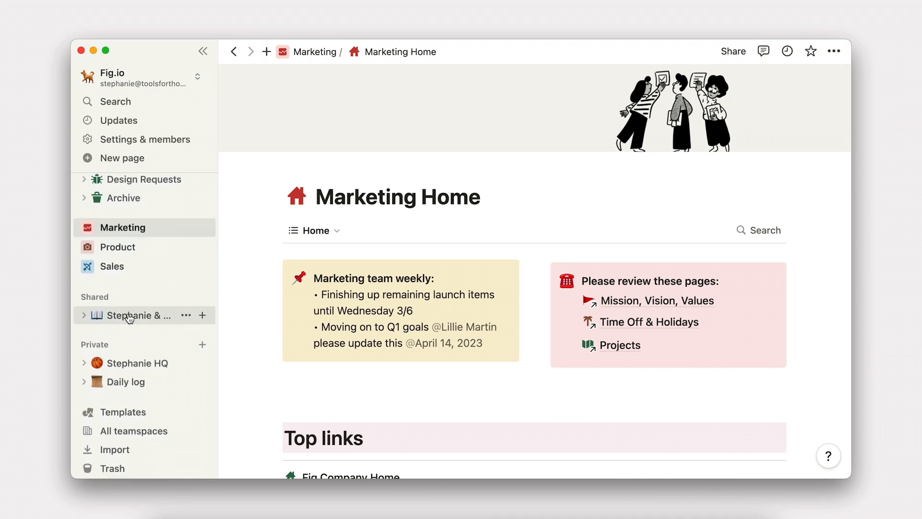
Visit the Stephanie & Liam 1:1 page, then switch to Acme Inc.'s Company home.
{"action": "left_click", "coordinate": [138, 315]}
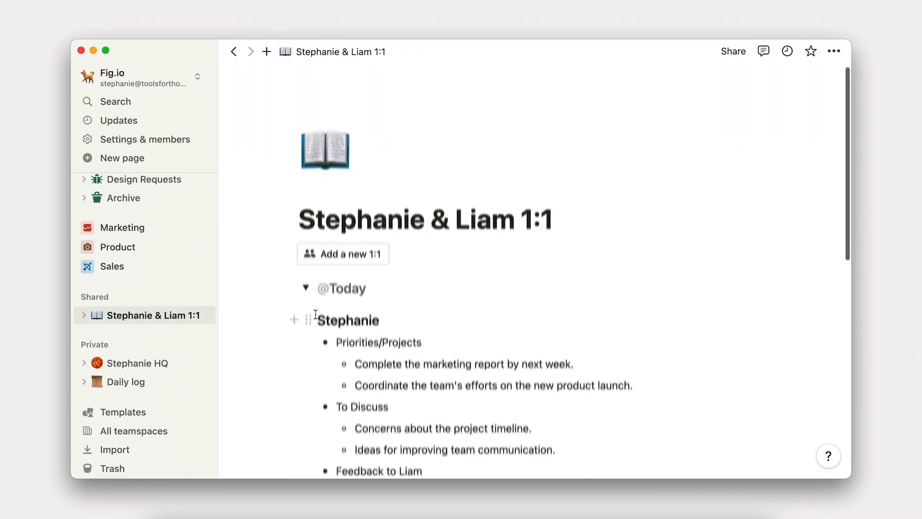
{"action": "scroll", "scroll_direction": "down", "scroll_amount": 3}
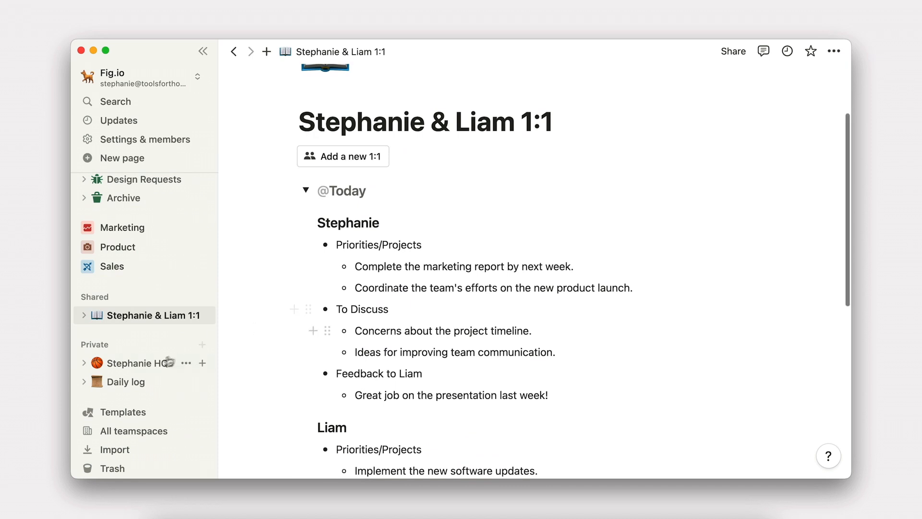
{"action": "left_click", "coordinate": [137, 363]}
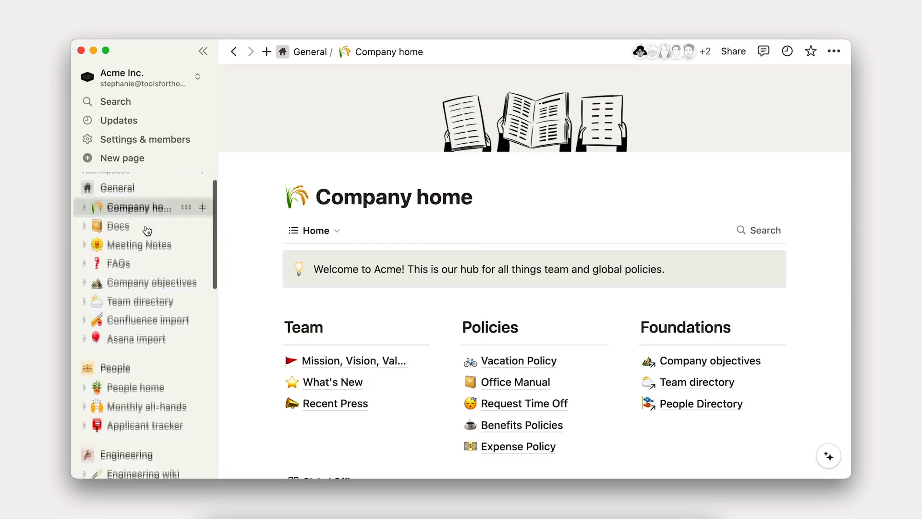
Visit the Engineering wiki page and bring up Acme Inc.'s workspace search.
{"action": "scroll", "scroll_direction": "down", "scroll_amount": 3}
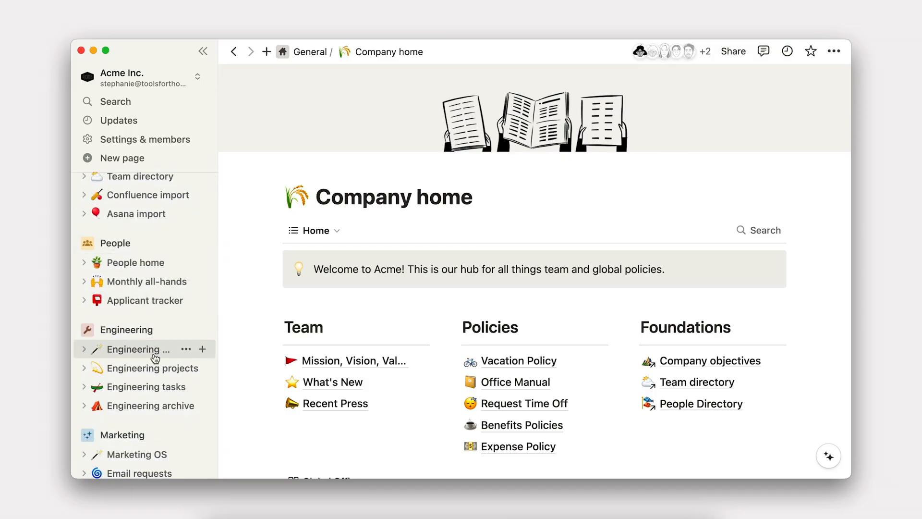
{"action": "left_click", "coordinate": [139, 349]}
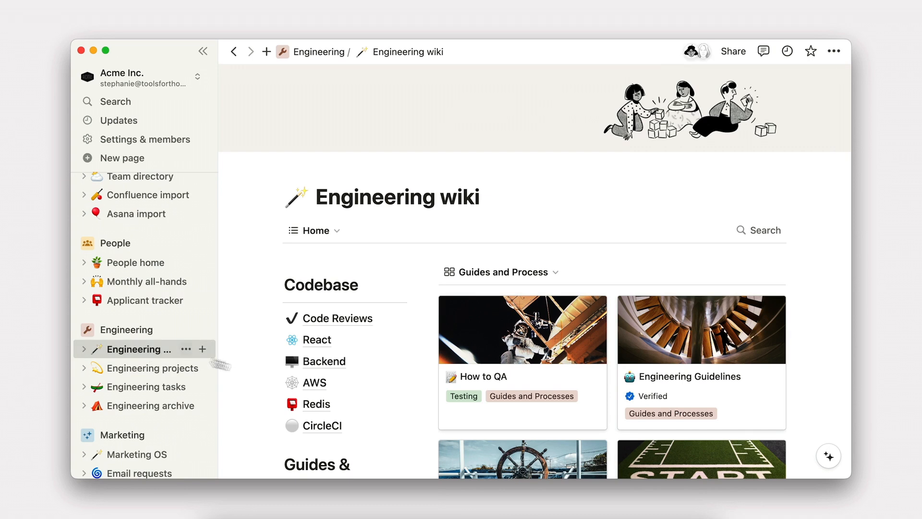
{"action": "scroll", "scroll_direction": "down", "scroll_amount": 3}
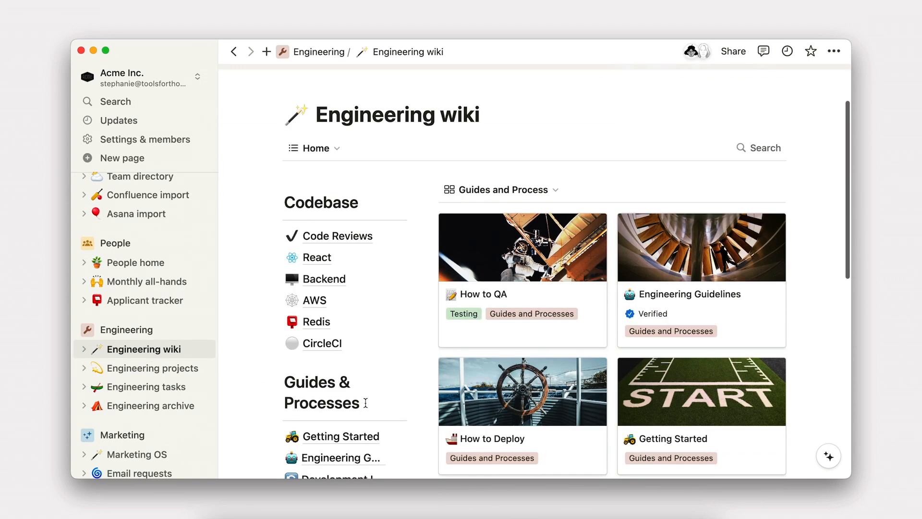
{"action": "left_click", "coordinate": [115, 102]}
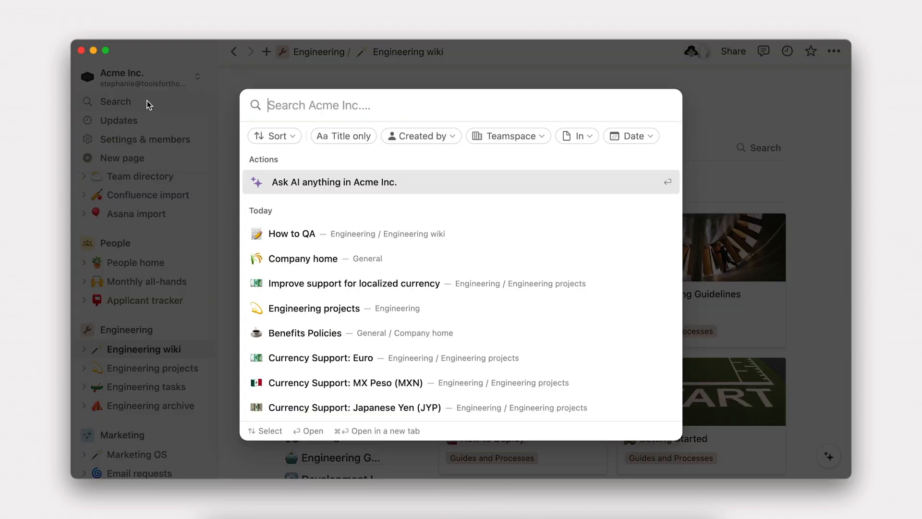
Search 'company benefits' and go to the Benefits Policies result.
{"action": "type", "text": "company benefits"}
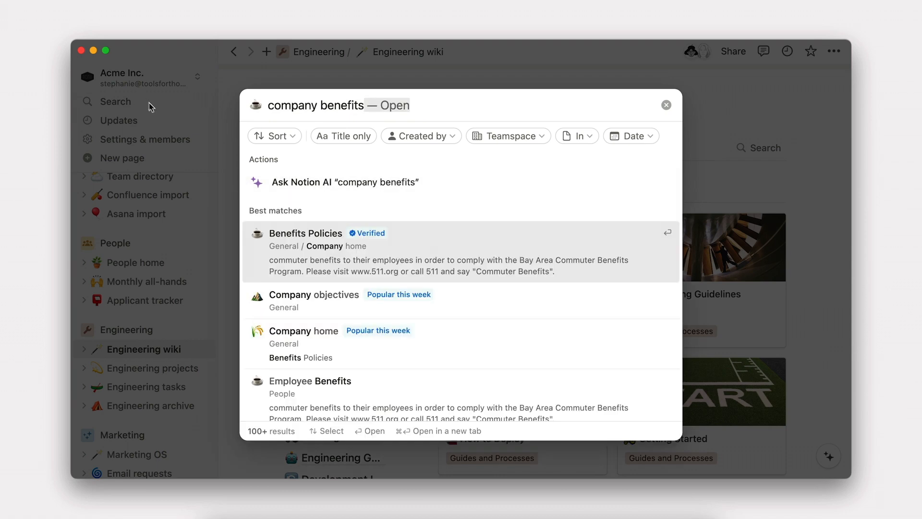
{"action": "left_click", "coordinate": [306, 232]}
{"action": "type", "text": "Do"}
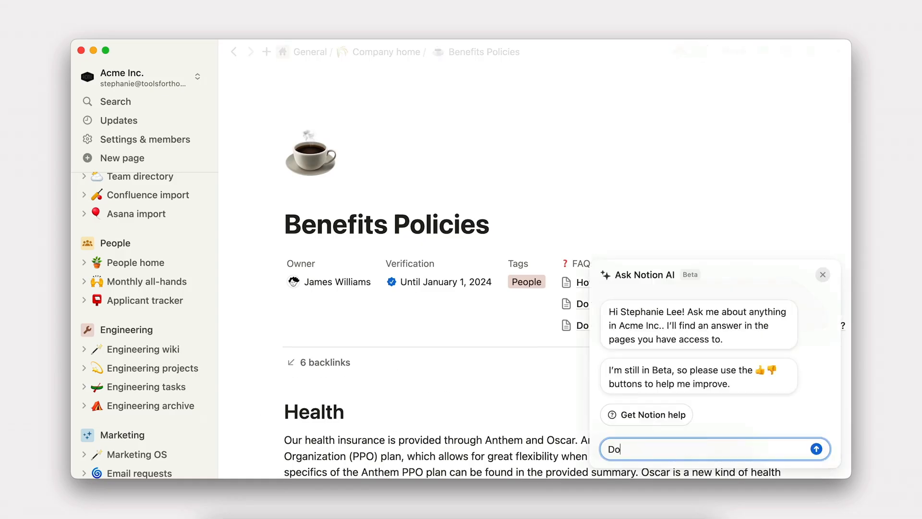
{"action": "type", "text": "we have any plans to suppor"}
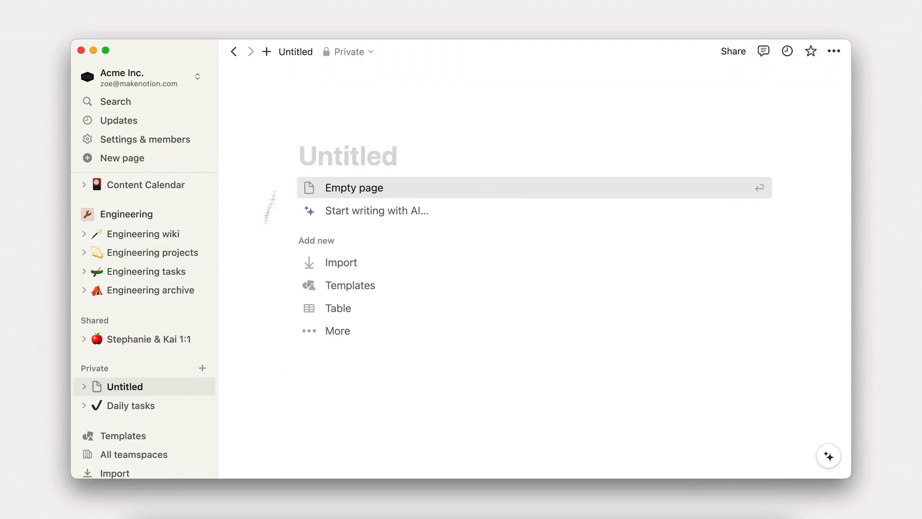
Title the private page 'Tech spec: Sign on with SSO', write the spec, and bring up sharing.
{"action": "type", "text": "Tech spec: Sign on with SSO"}
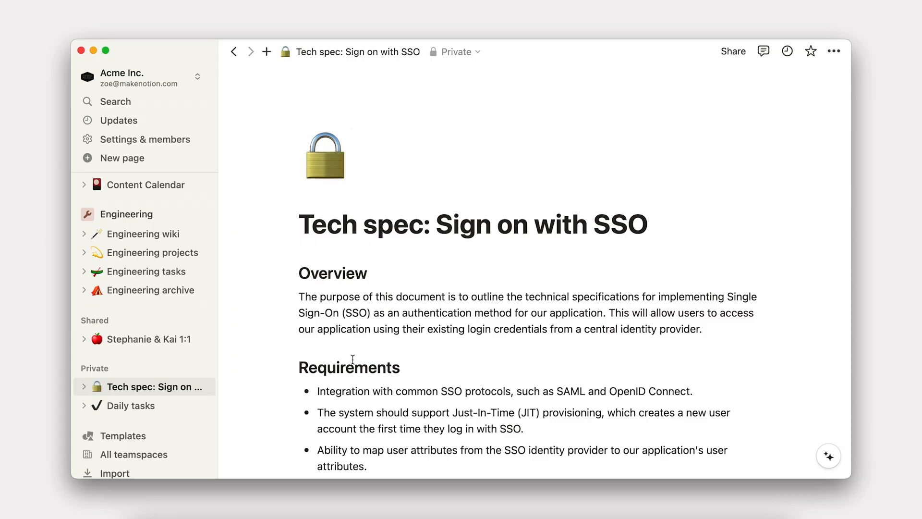
{"action": "scroll", "scroll_direction": "down", "scroll_amount": 3}
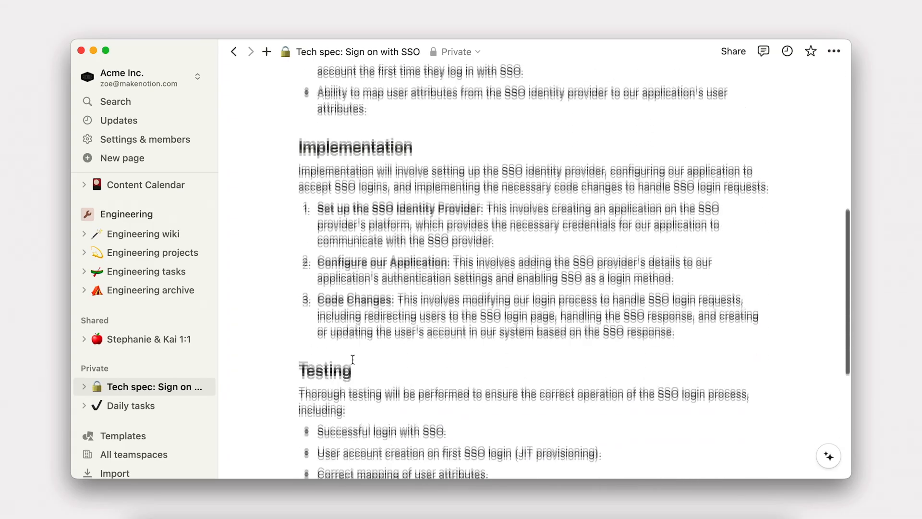
{"action": "scroll", "scroll_direction": "down", "scroll_amount": 3}
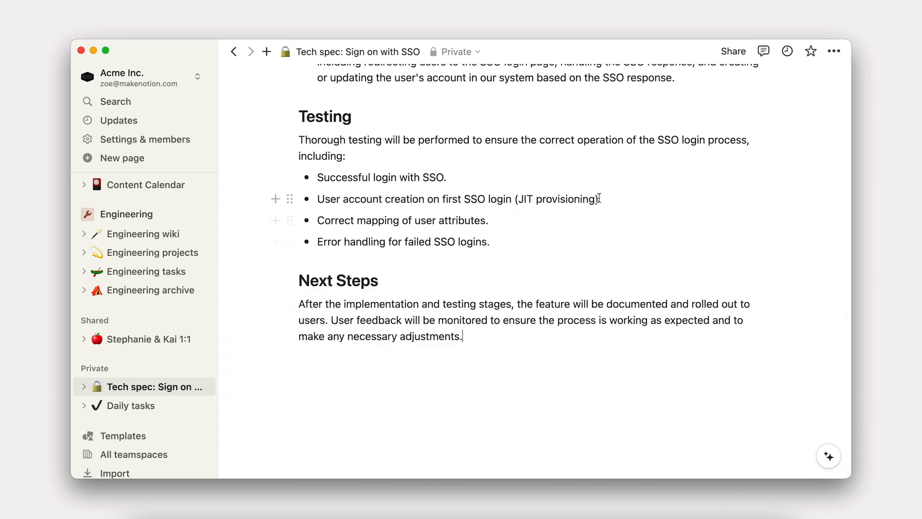
{"action": "left_click", "coordinate": [733, 51]}
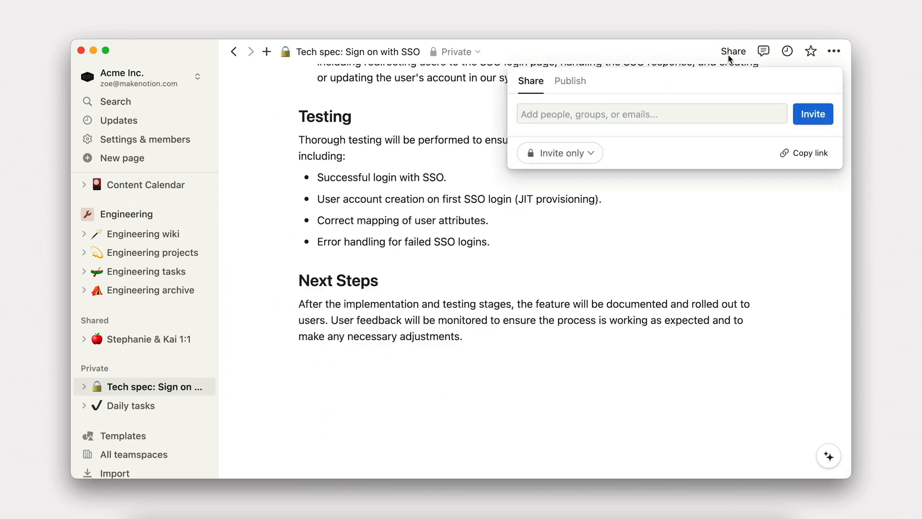
Invite James and two other reviewers with full access, then bring up page options.
{"action": "type", "text": "james Williams"}
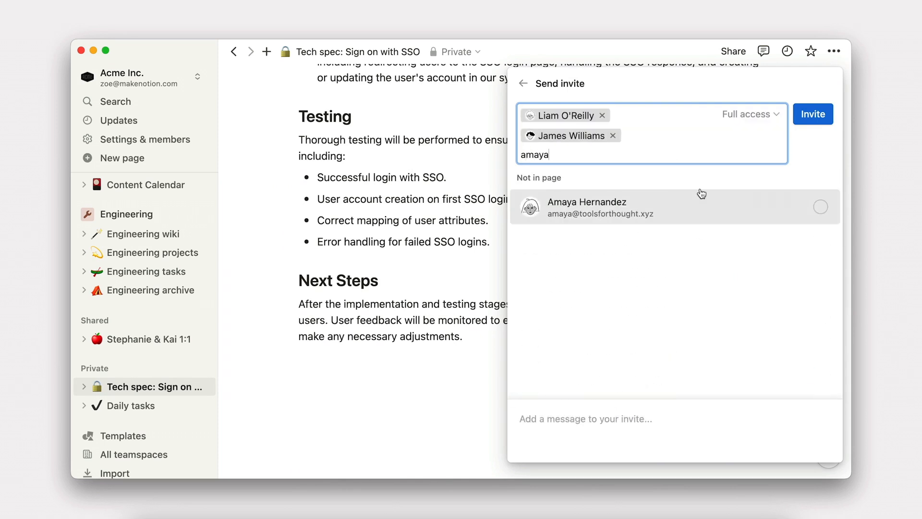
{"action": "left_click", "coordinate": [812, 113]}
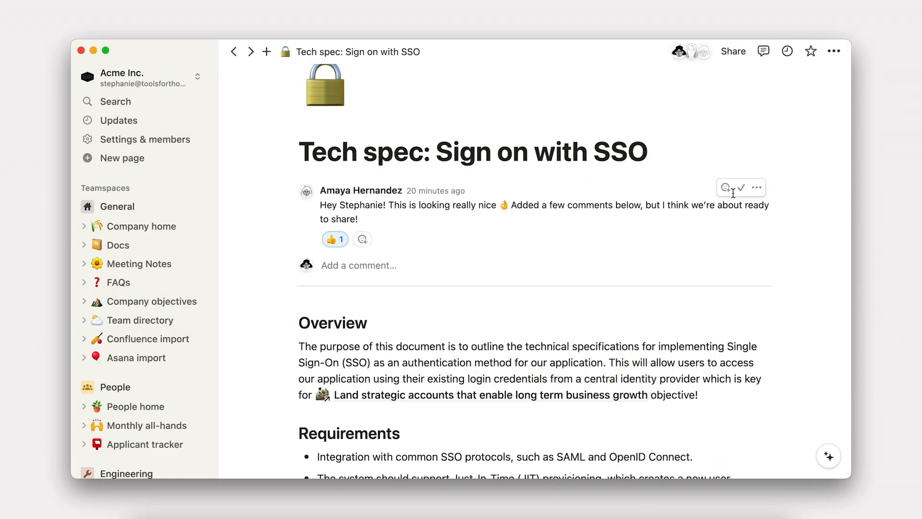
{"action": "left_click", "coordinate": [834, 51]}
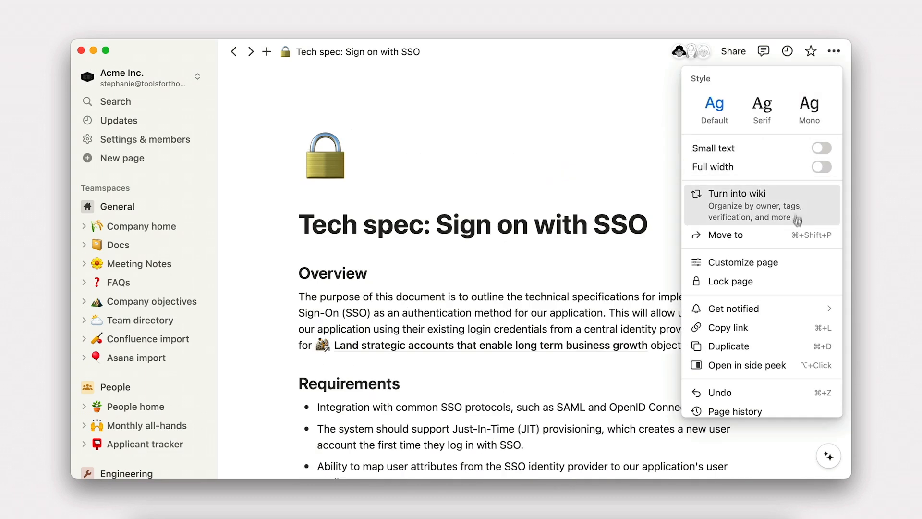